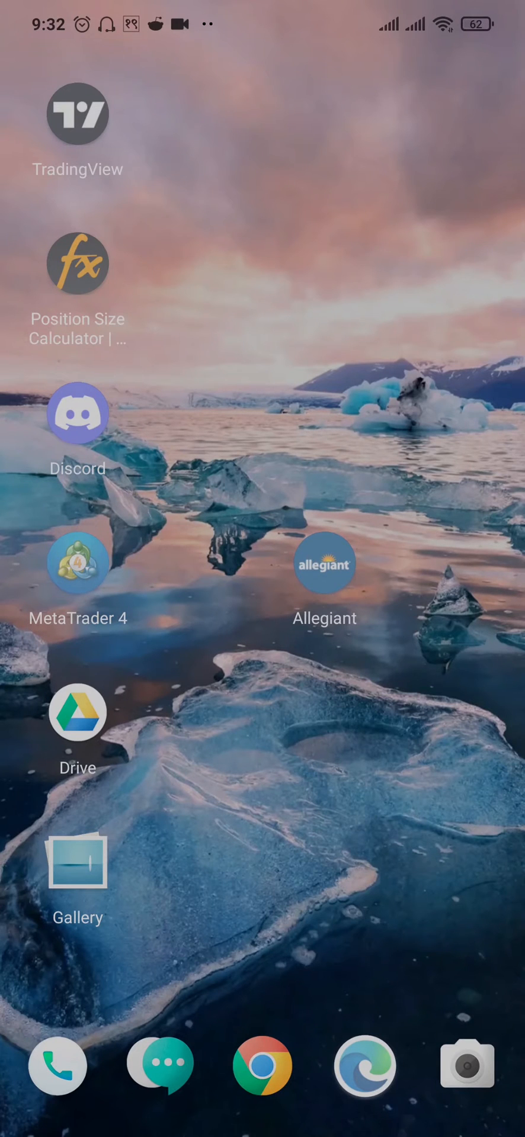
Long-press the Allegiant icon and choose App info from its quick options
left_click(325, 574)
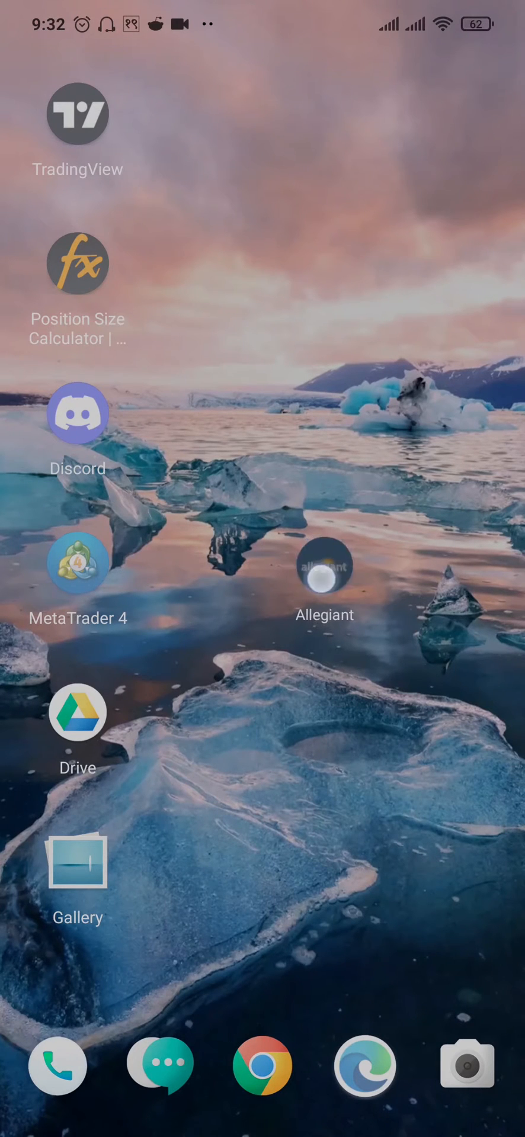
left_click(324, 579)
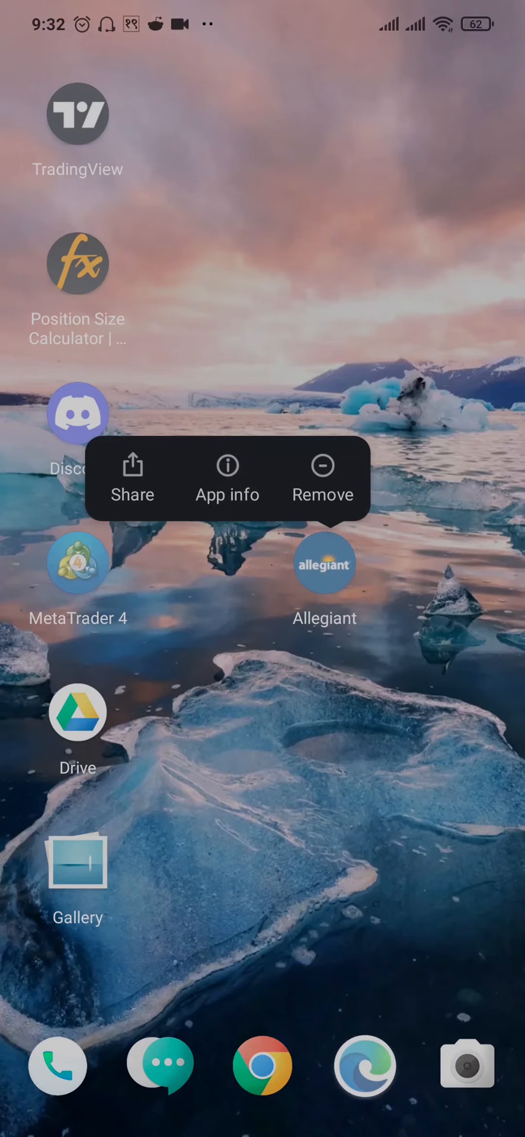
left_click(227, 478)
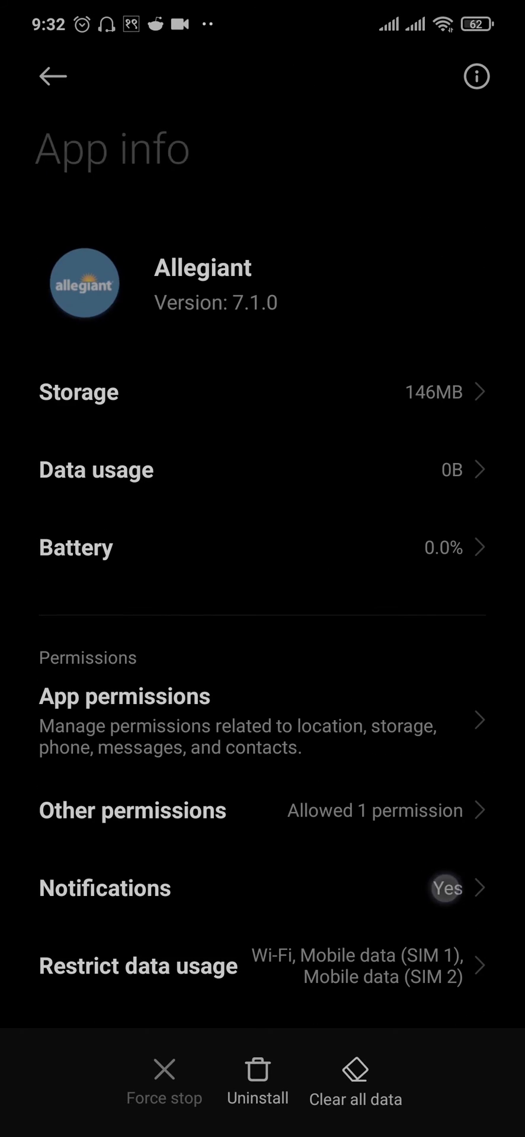
Tap the Allegiant App info screen near the bottom, ending in the alphabetical app drawer
left_click(352, 1071)
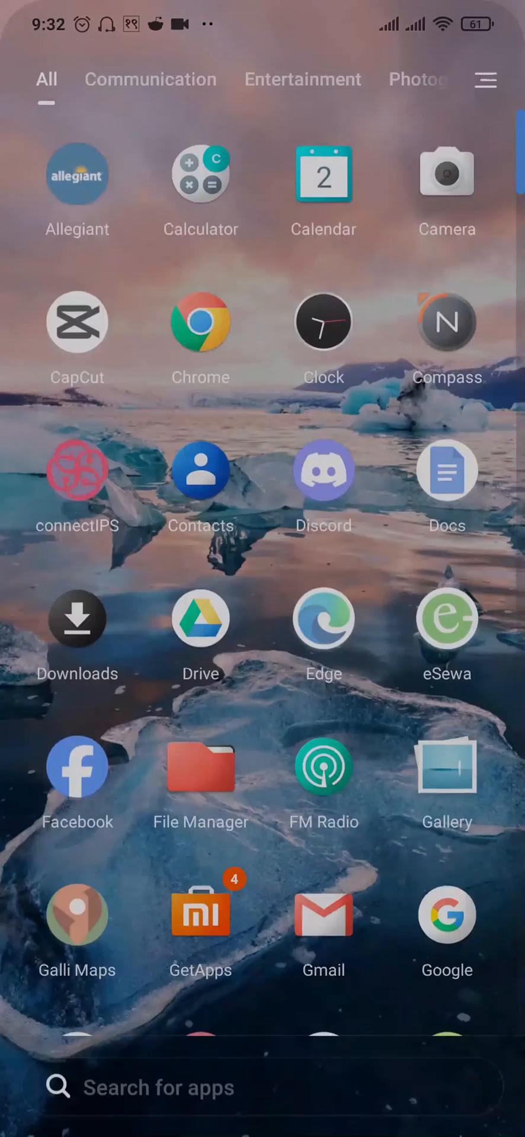
Type 'Pl' in the app drawer, scroll to the list's end, then pick the Communication category
type("Pl")
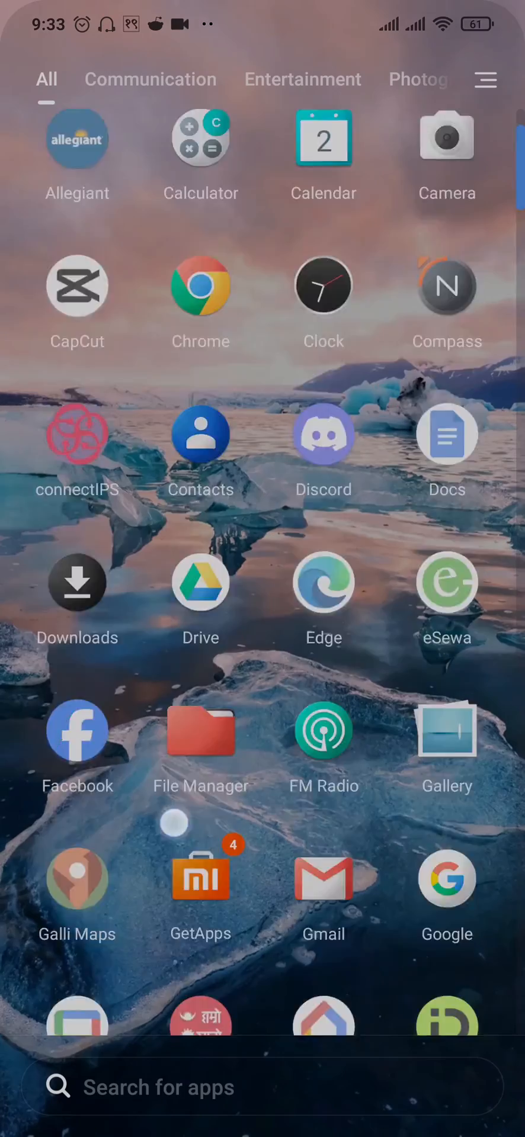
scroll("down", 3)
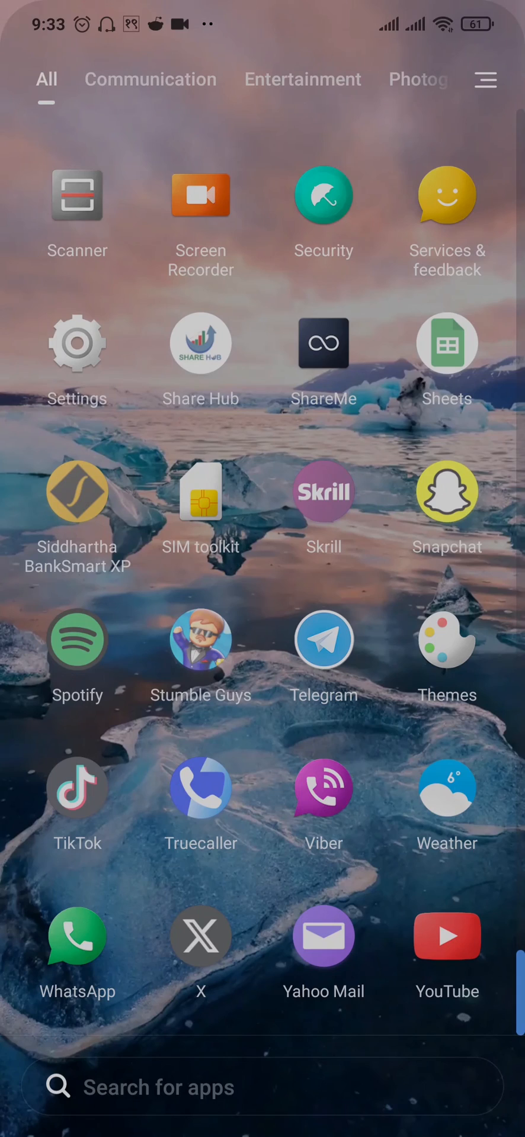
left_click(150, 79)
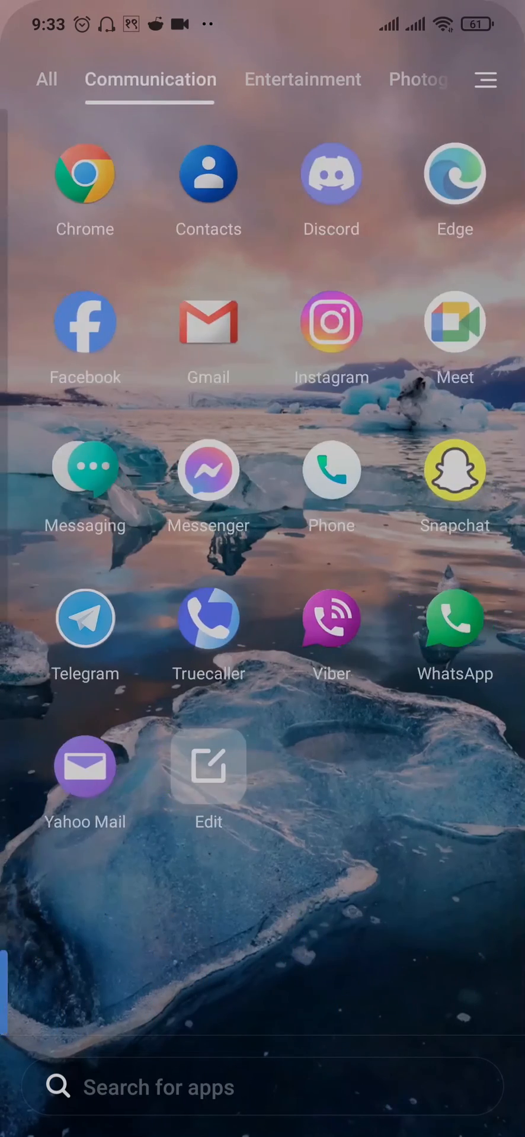